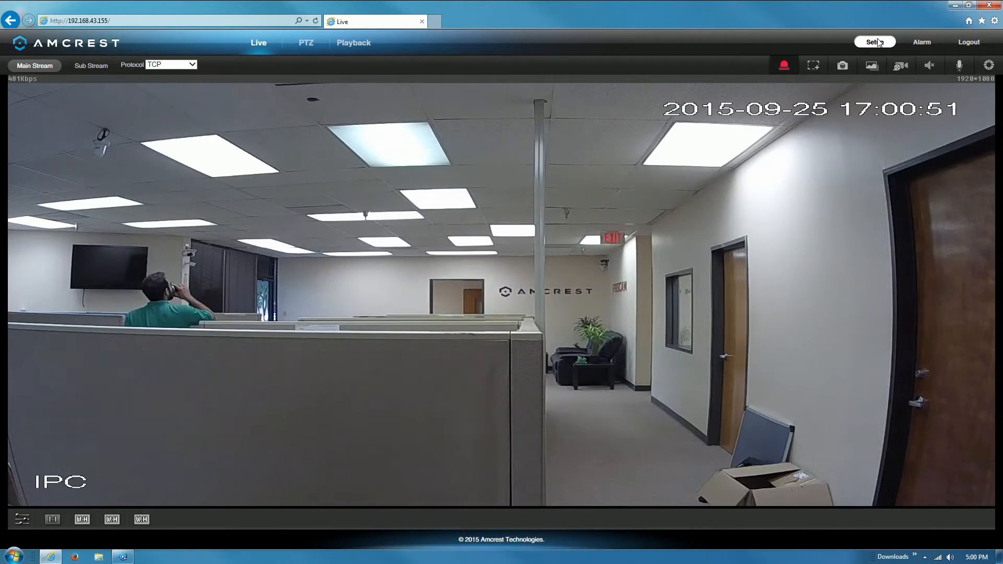
Enter the camera's Setup pages and expand the Network section in the sidebar.
click(876, 42)
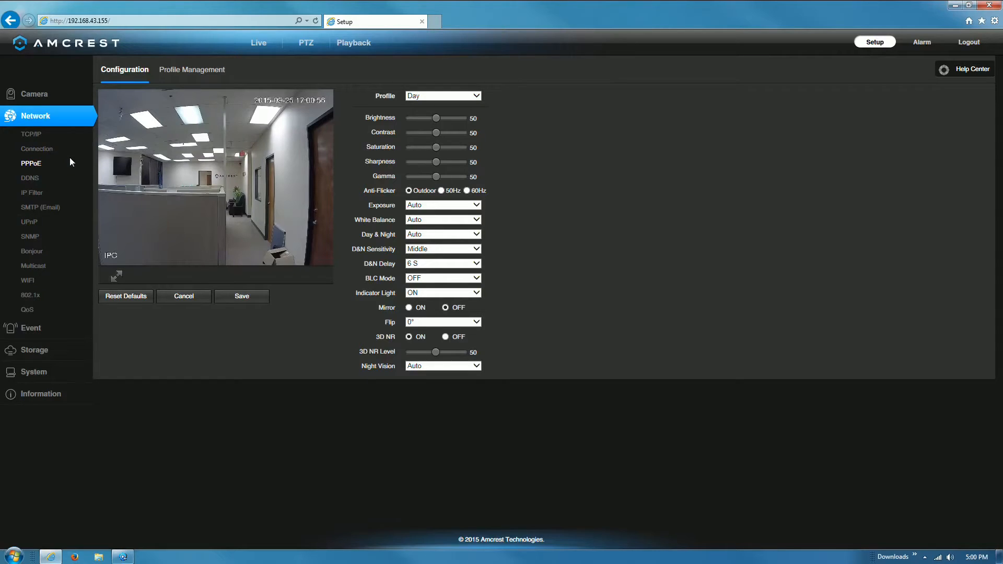
click(27, 280)
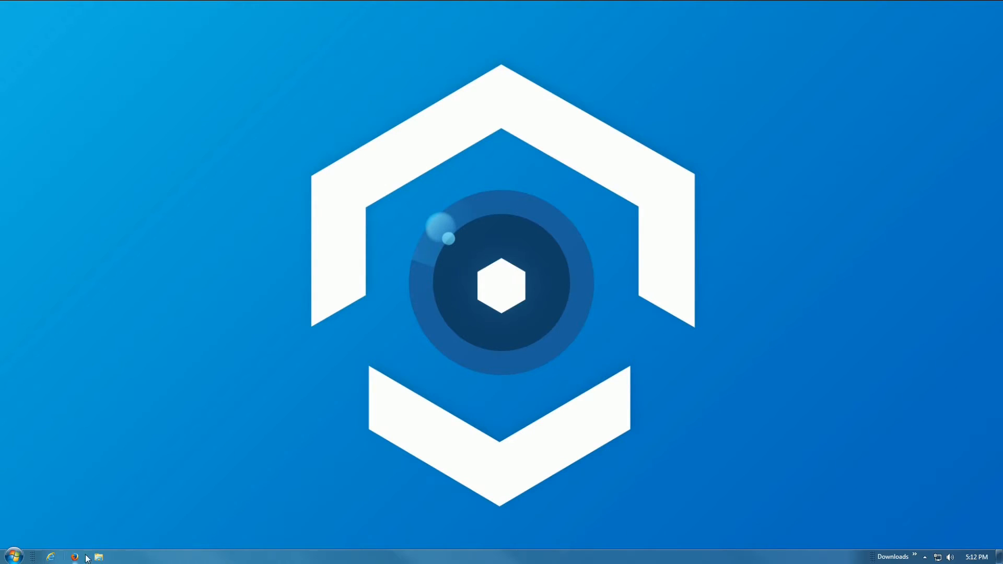
Browse to amcrestcloud.com and reach the registration form via 'Register here' and Try it Now.
click(75, 555)
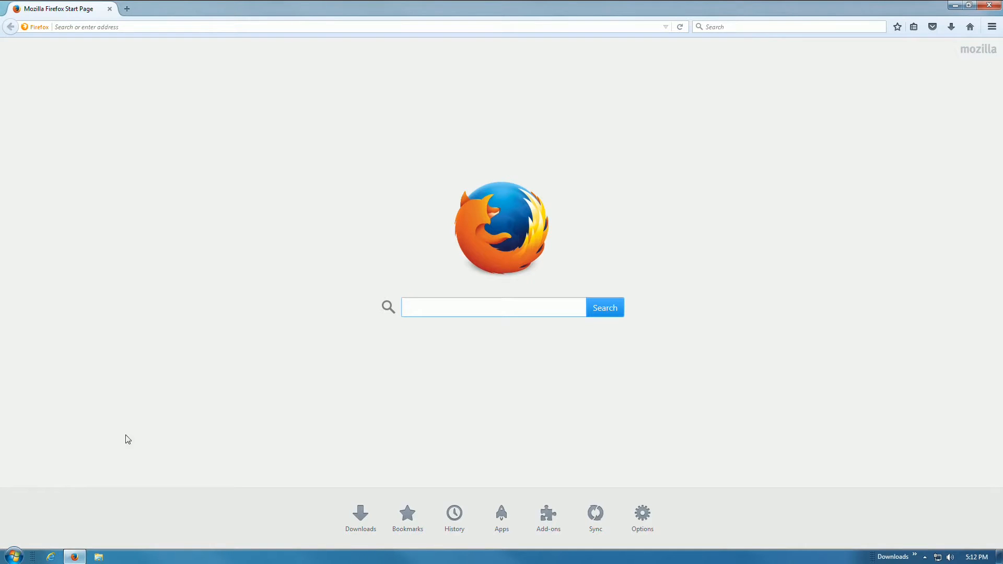
text(amcrestcloud.com/secure-login)
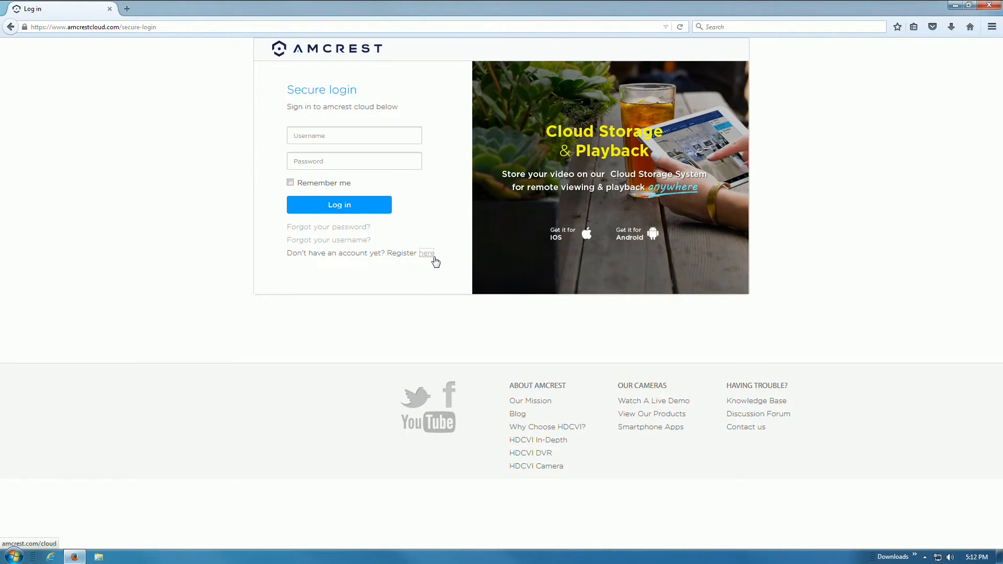
click(426, 252)
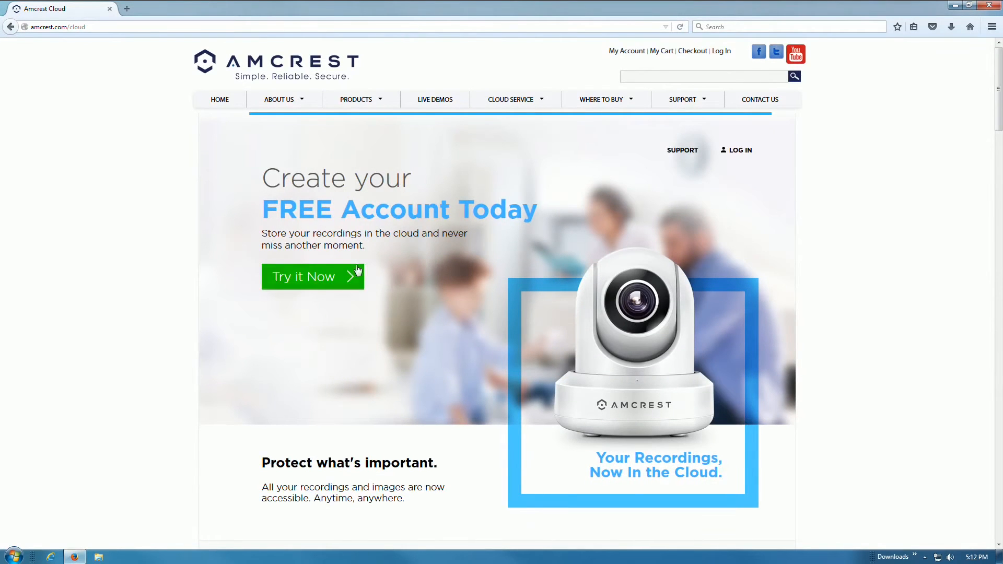
click(312, 275)
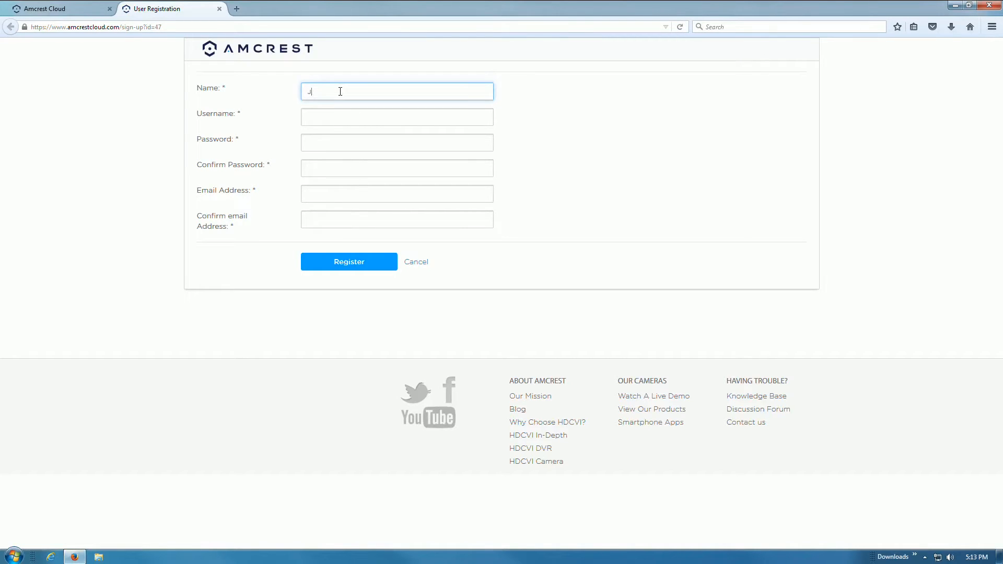
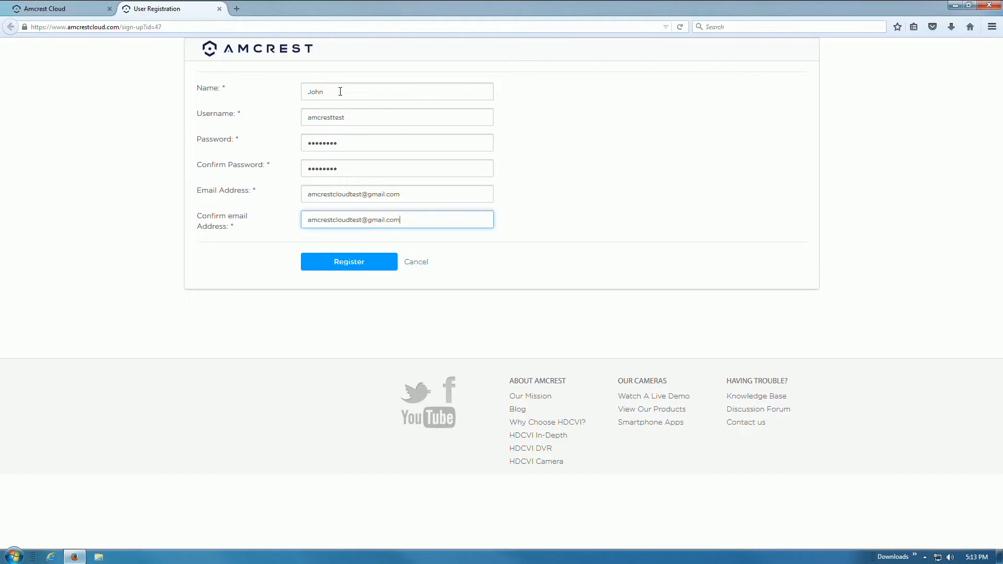
Register an account with name John, username, password and matching email addresses.
click(349, 262)
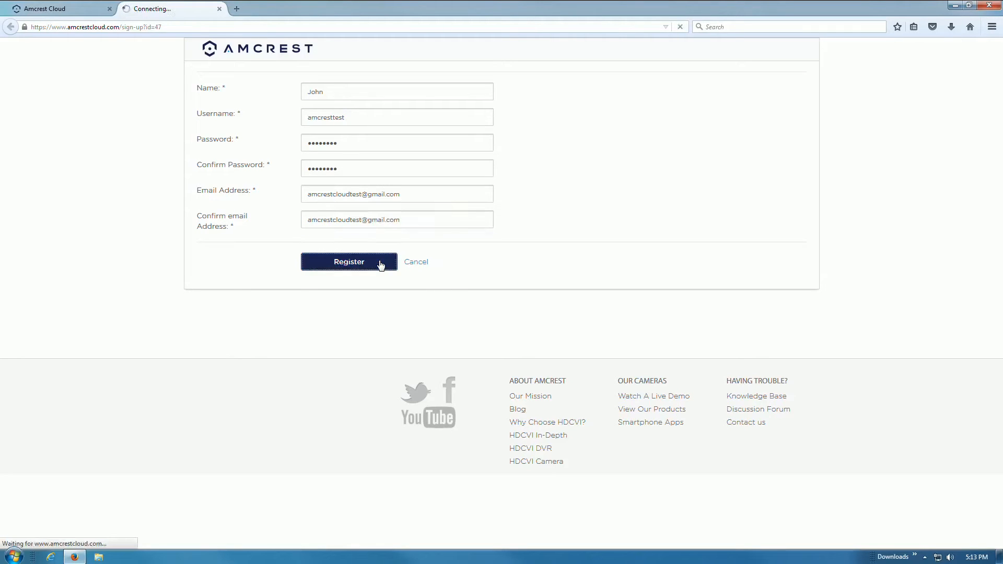
click(349, 261)
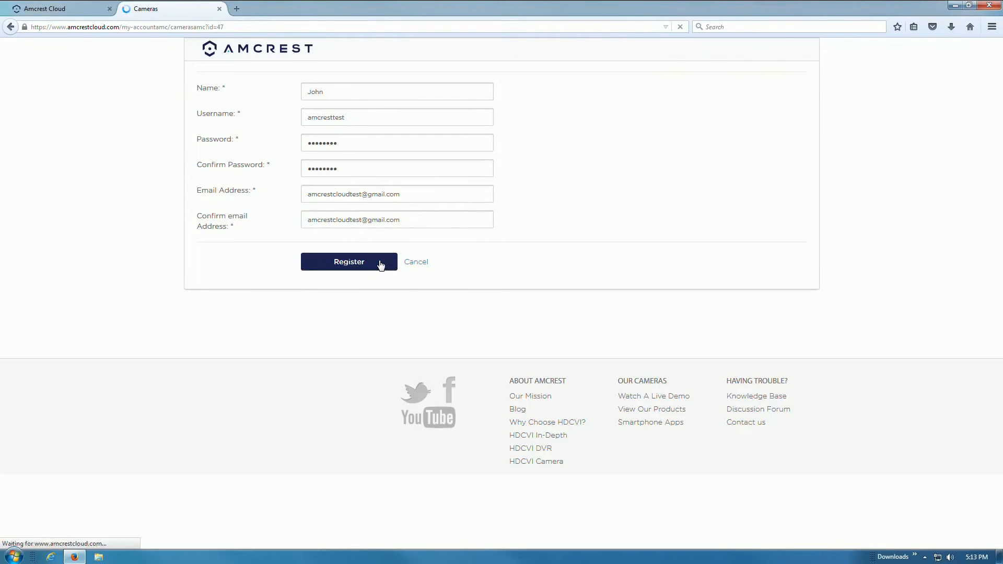
Load the Cameras page and toggle Global Motion Detection off and back on.
click(349, 261)
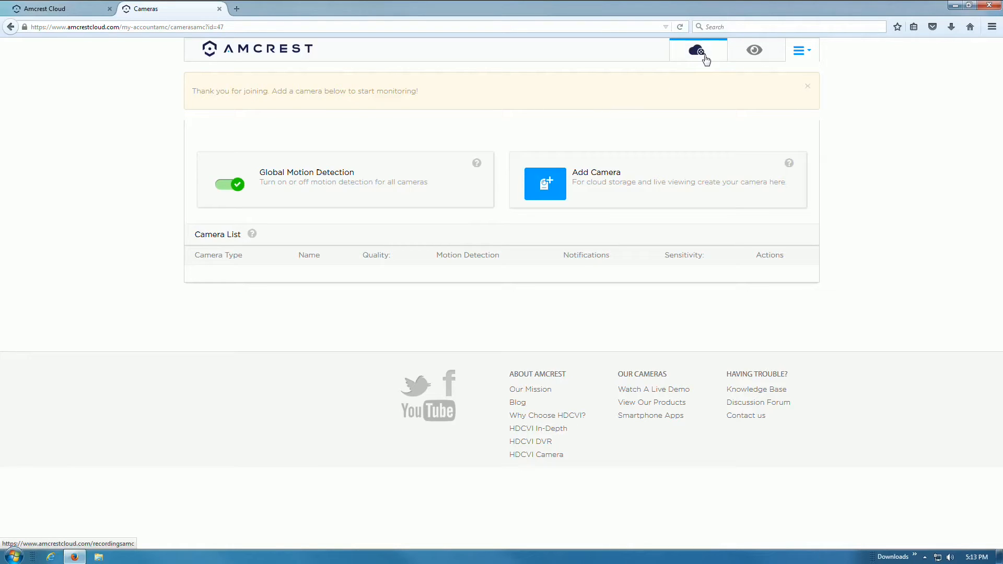
mouse_move(732, 58)
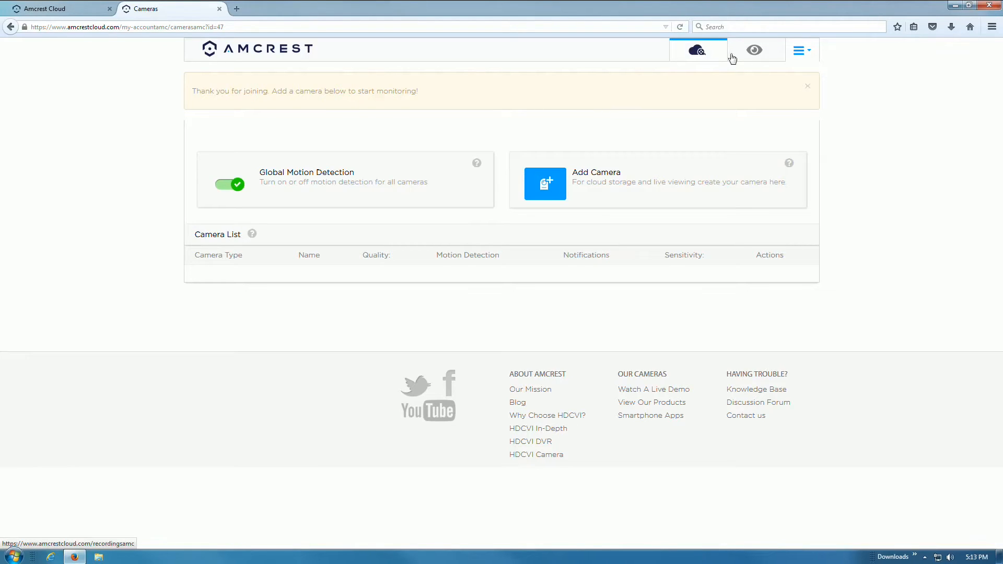
click(756, 49)
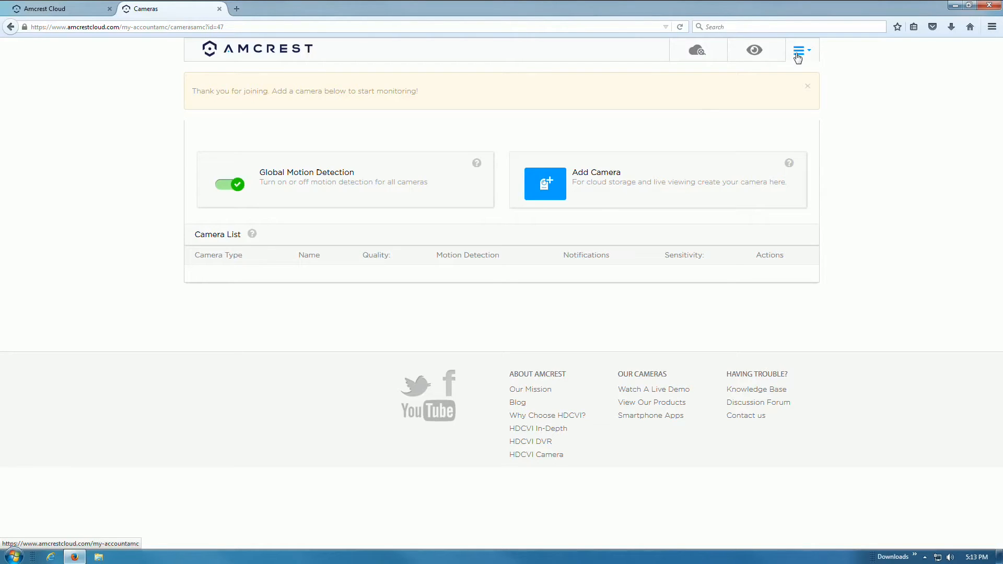
click(800, 49)
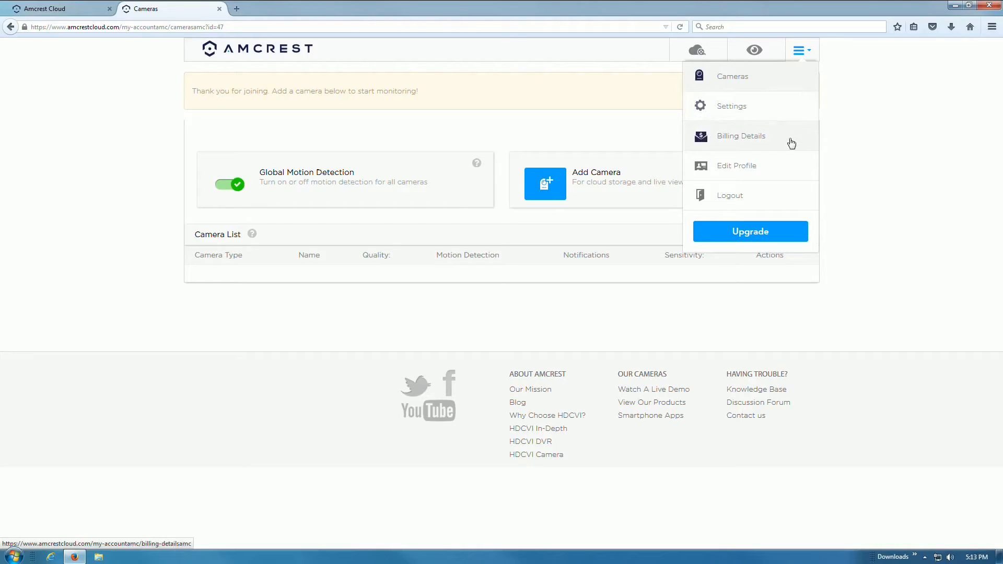
mouse_move(768, 234)
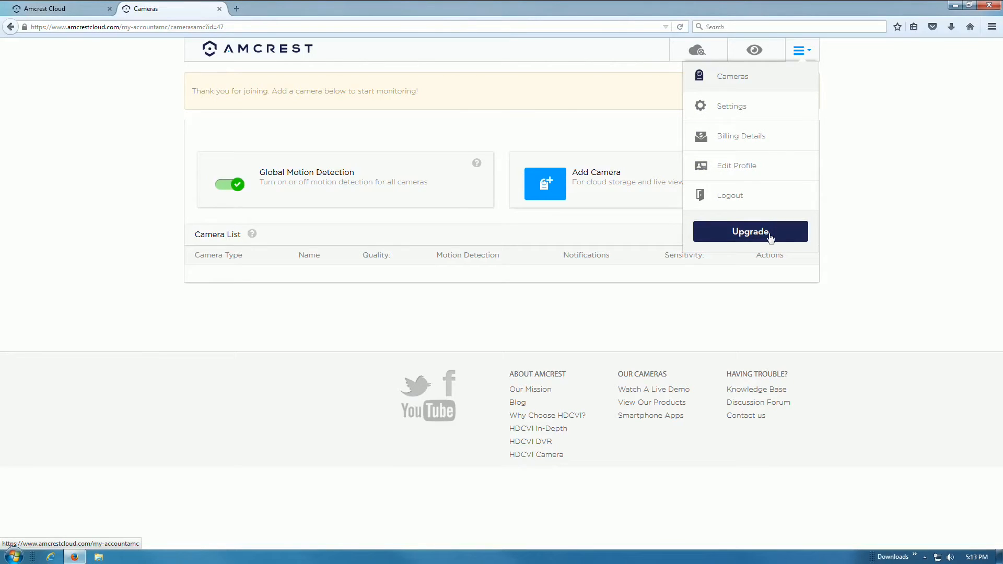
click(545, 184)
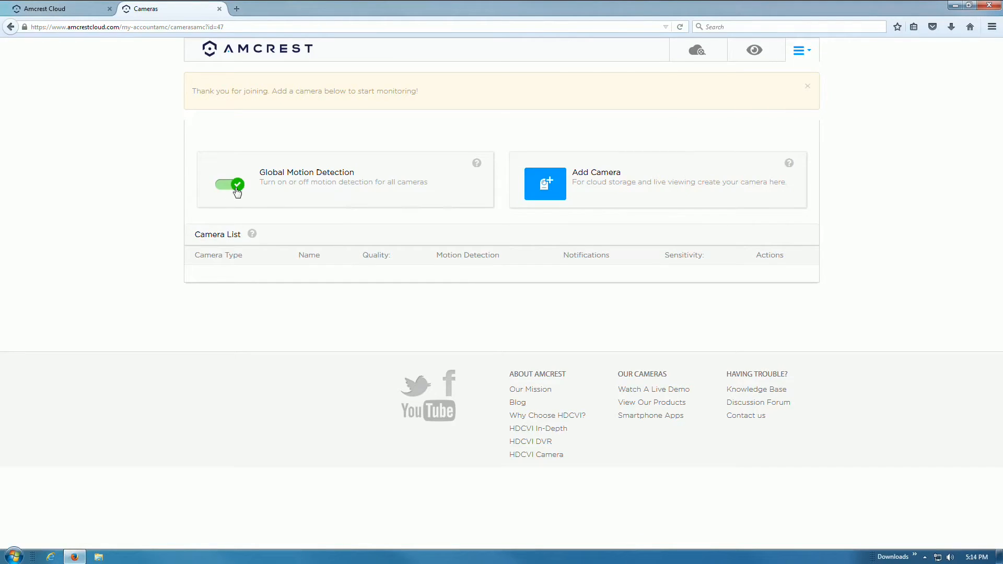
click(230, 183)
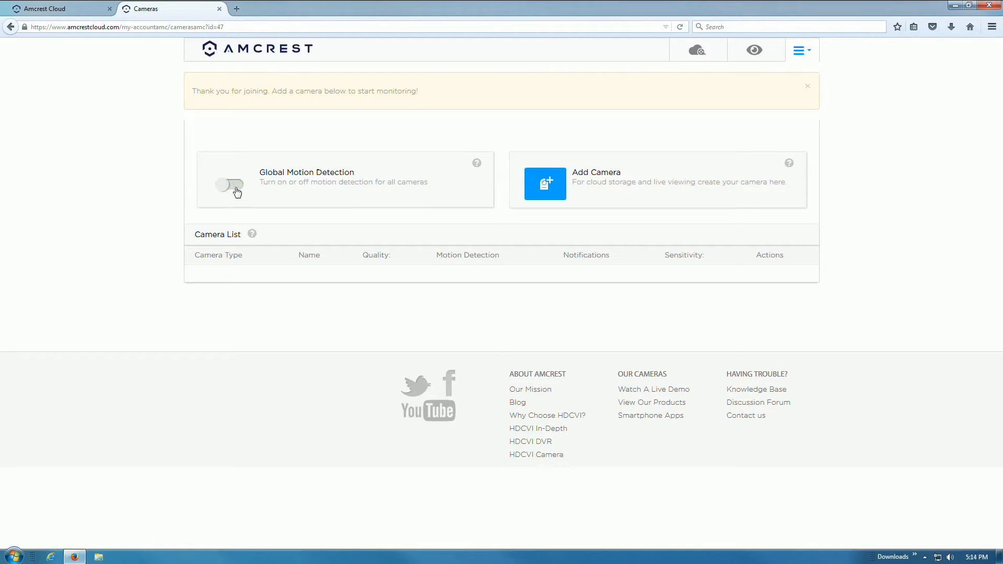
click(229, 184)
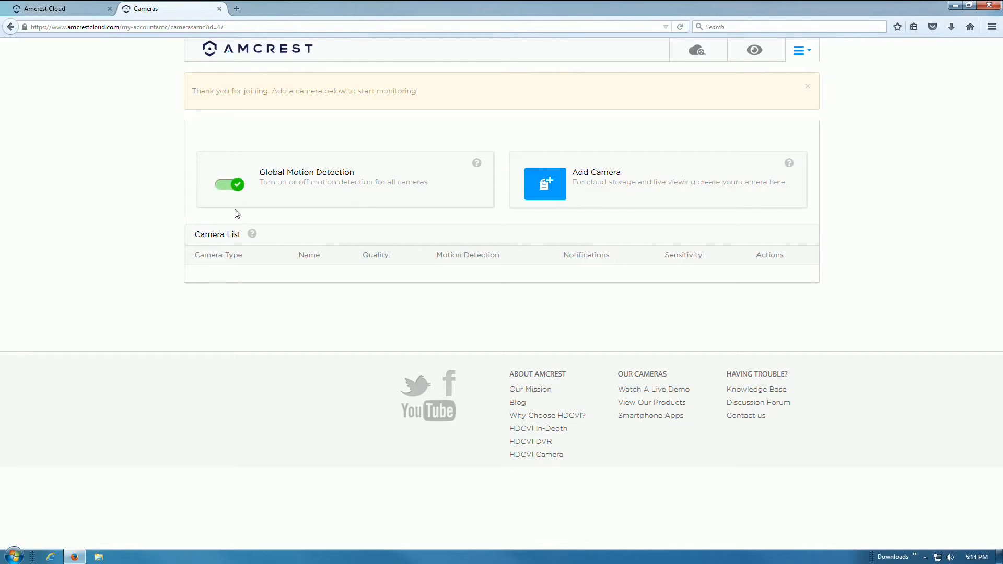
mouse_move(292, 315)
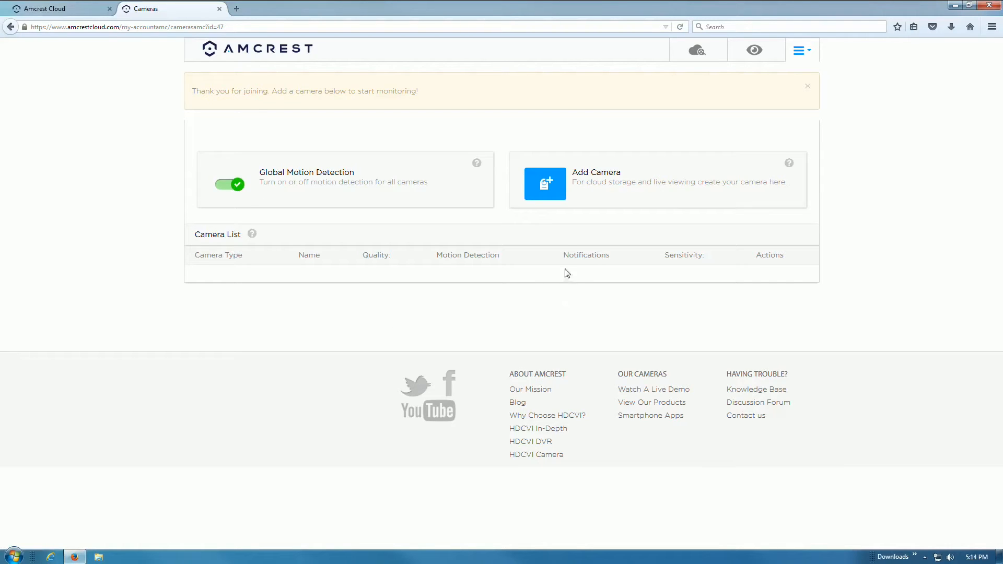
mouse_move(560, 192)
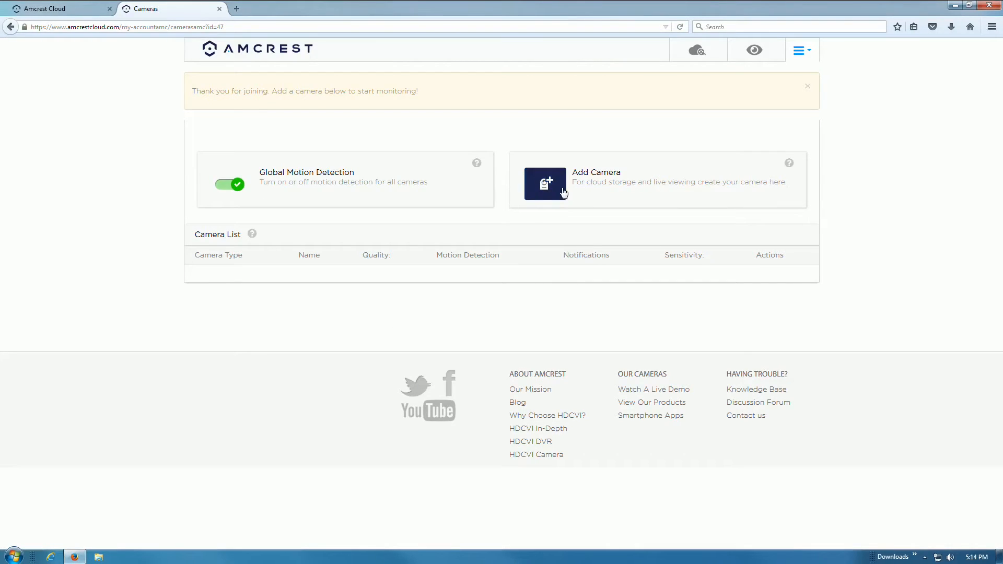
Begin adding an Amcrest-type camera named 'Office'.
click(546, 184)
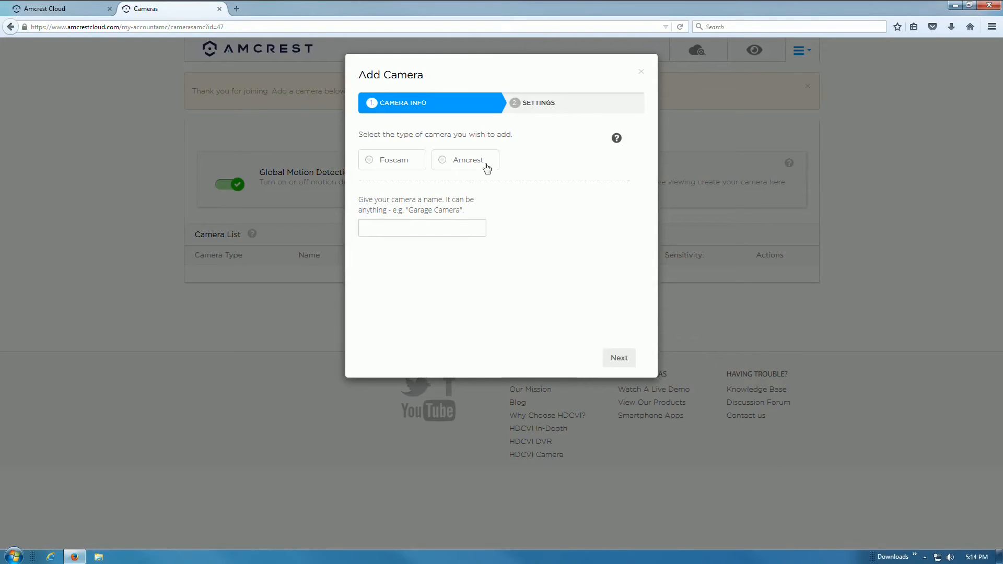
click(443, 159)
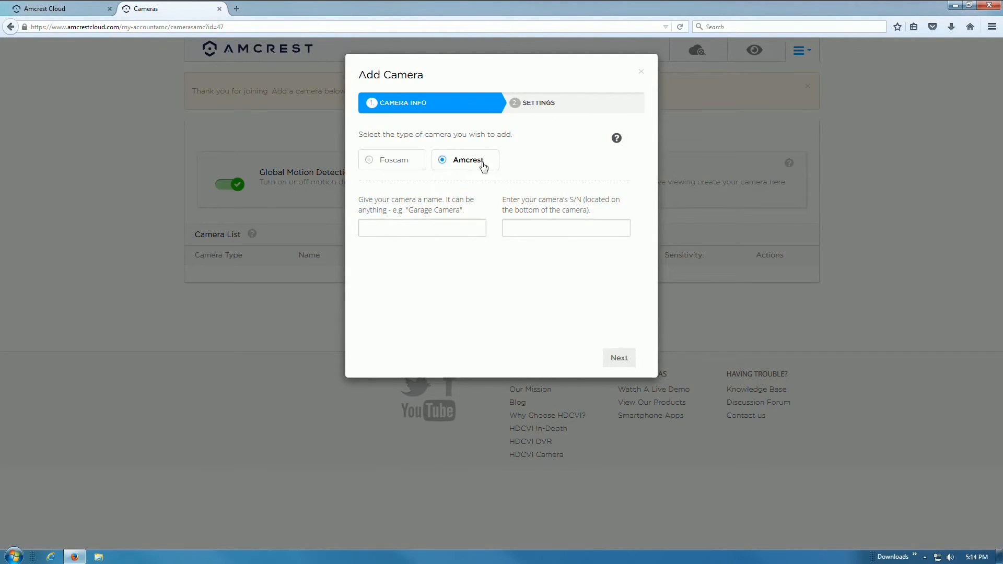
click(422, 227)
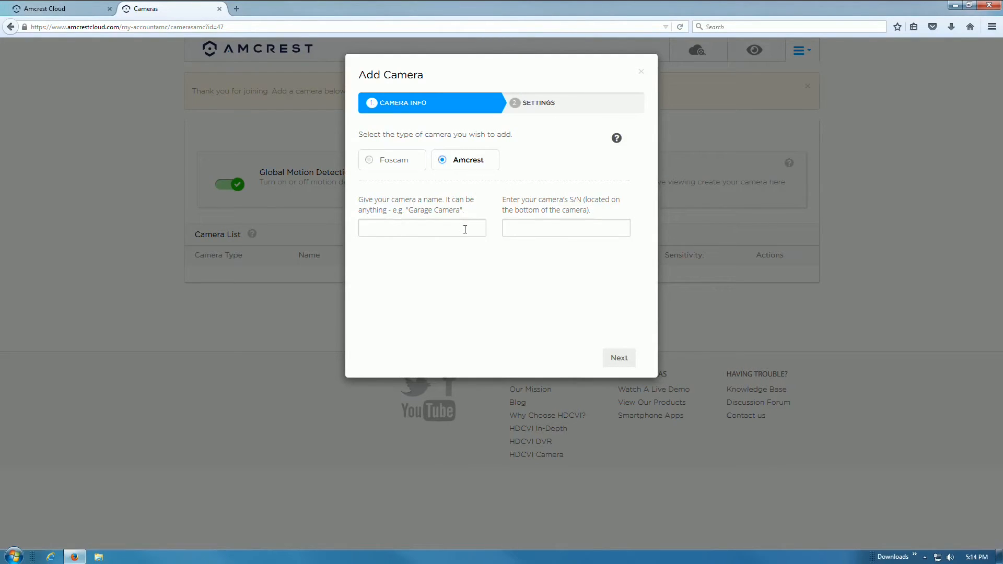
text(Office)
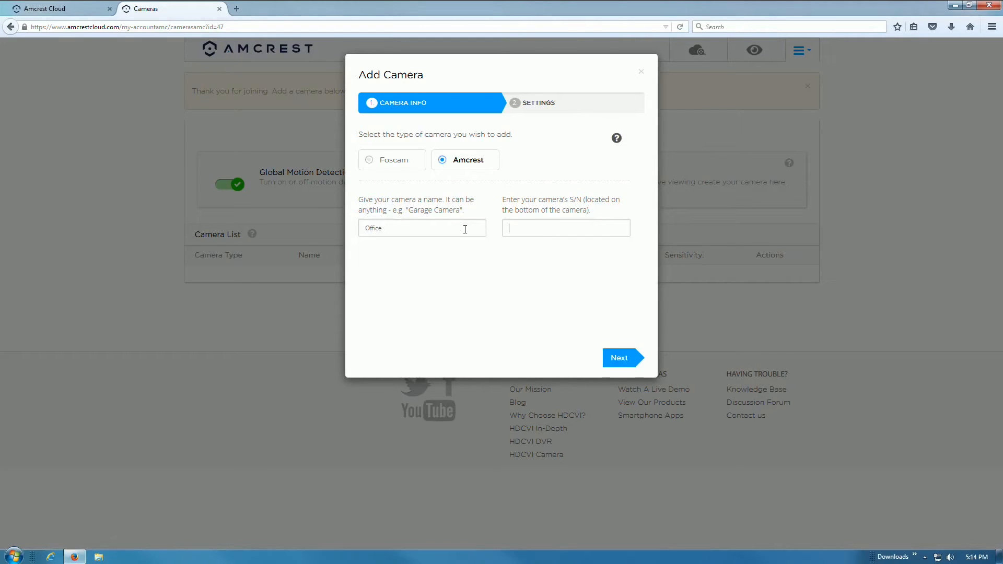
Enter the camera's serial number (AMC...MT...UZ...4C...85E) and continue to the Settings step.
text(AMC0002)
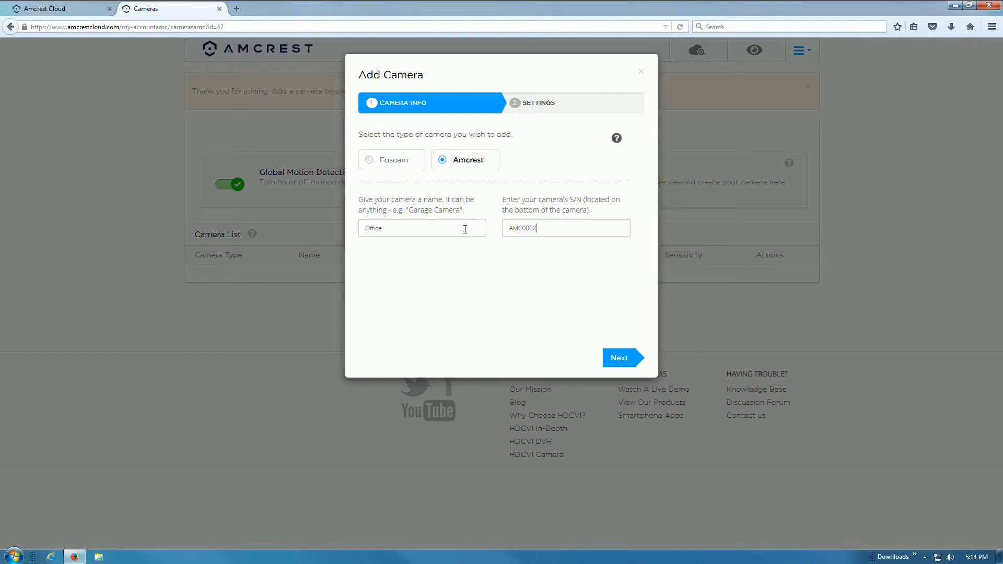
text(MTSJ)
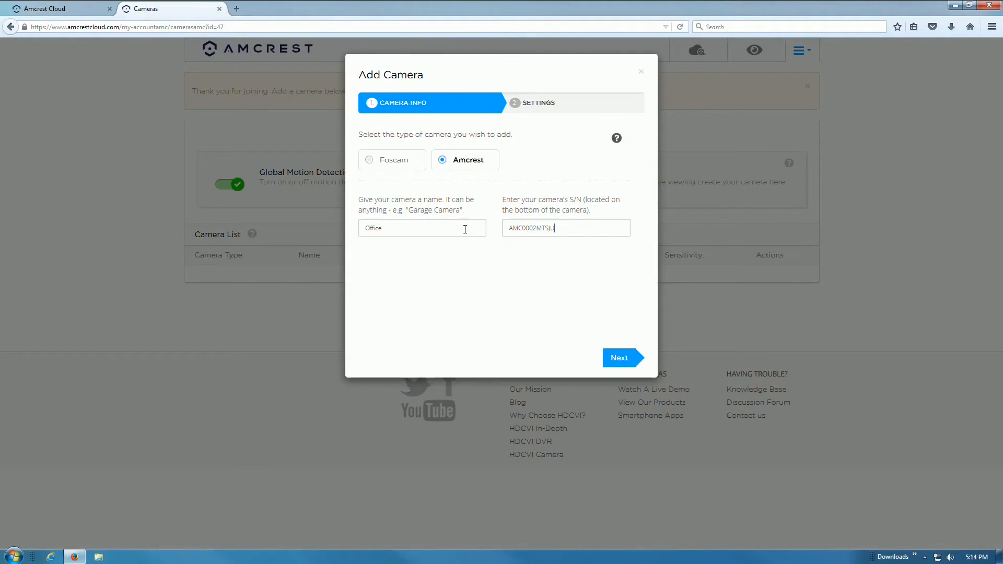
text(UZ)
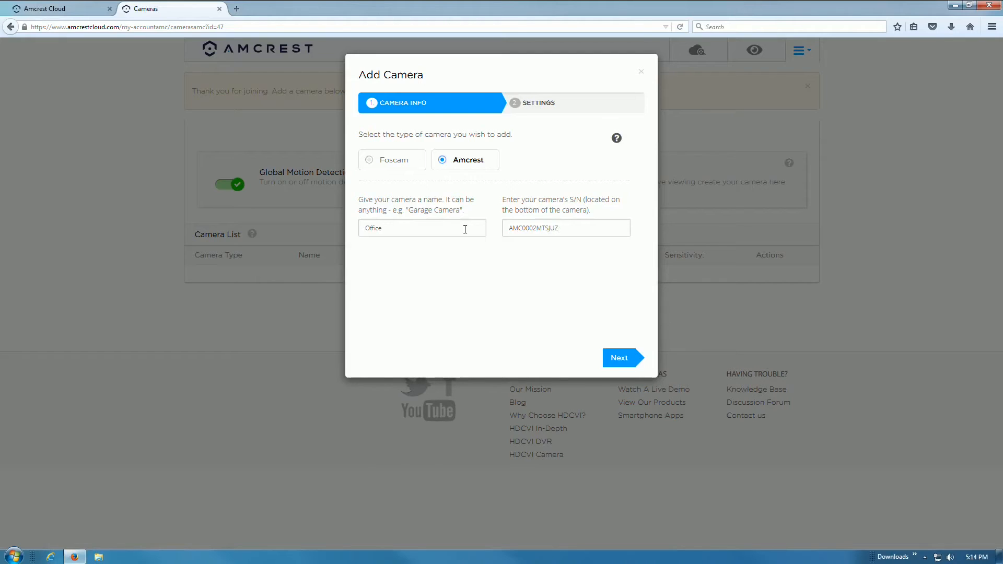
text(4C)
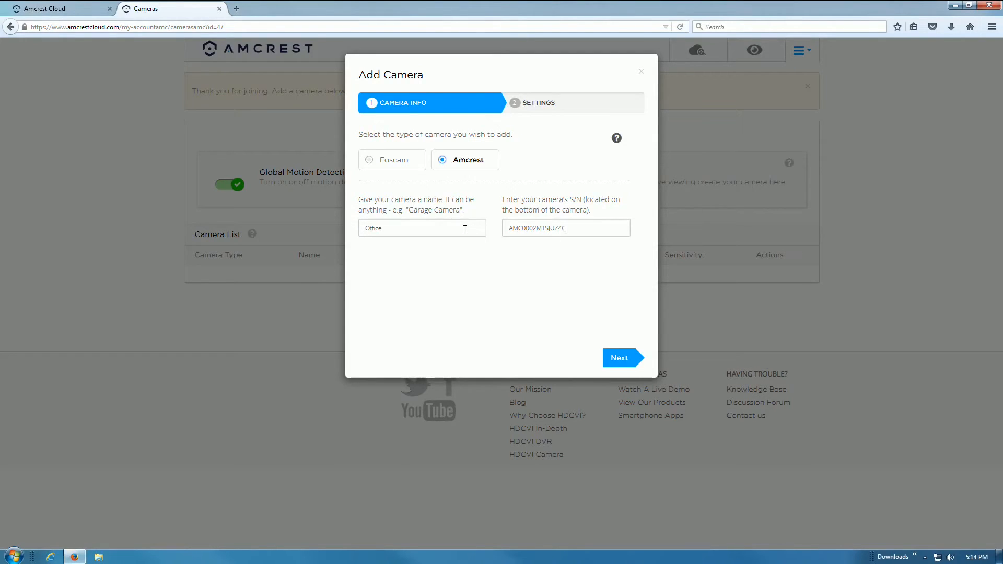
text(85E)
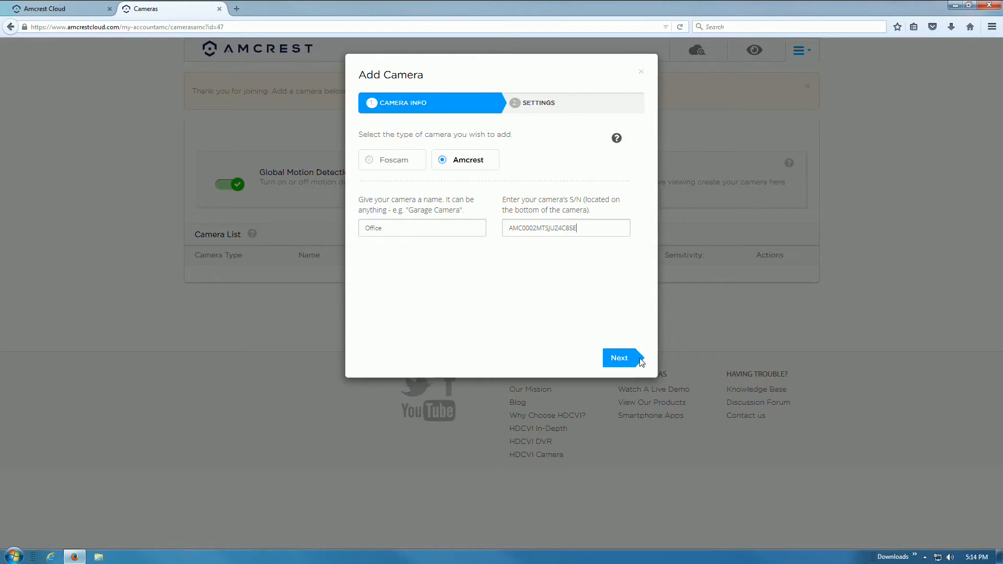
click(619, 358)
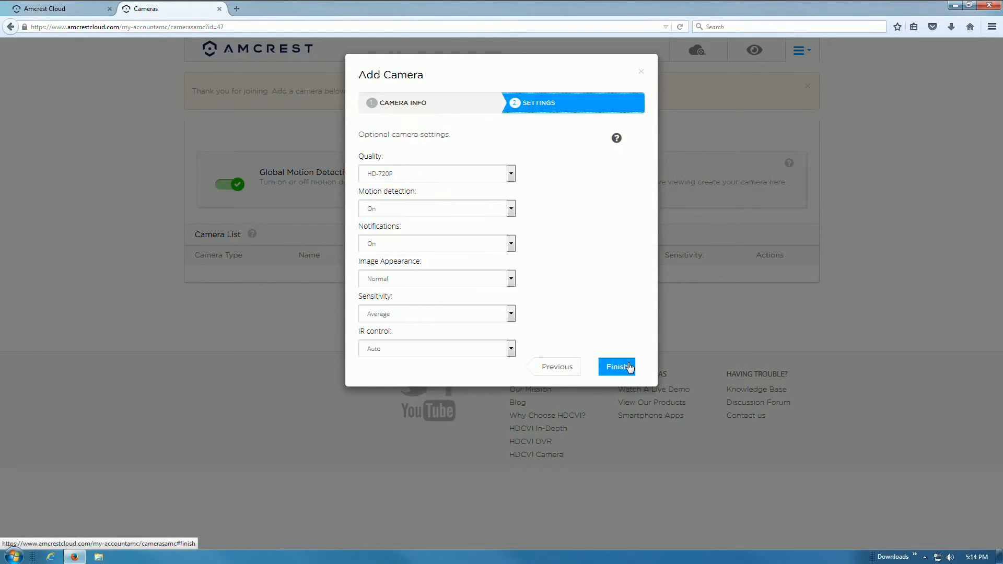
Choose HD-1080P quality, motion detection On, Low sensitivity and Auto IR control, then finish adding the camera.
click(510, 173)
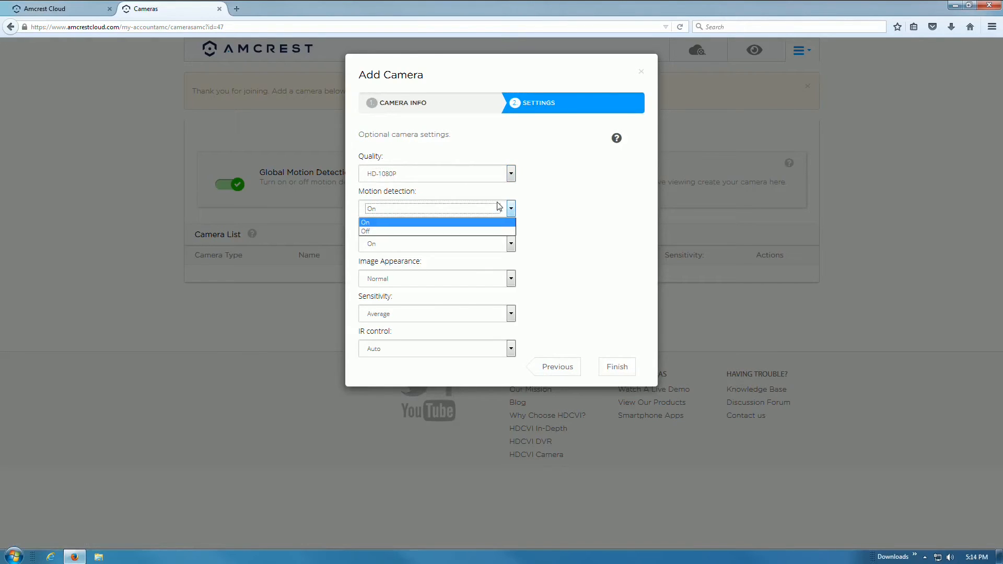
click(366, 222)
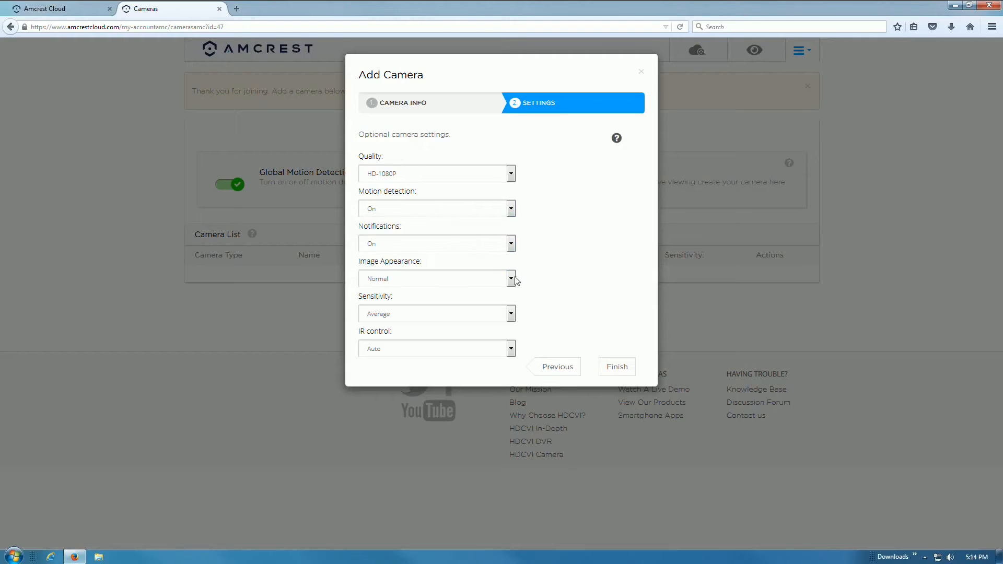
click(510, 278)
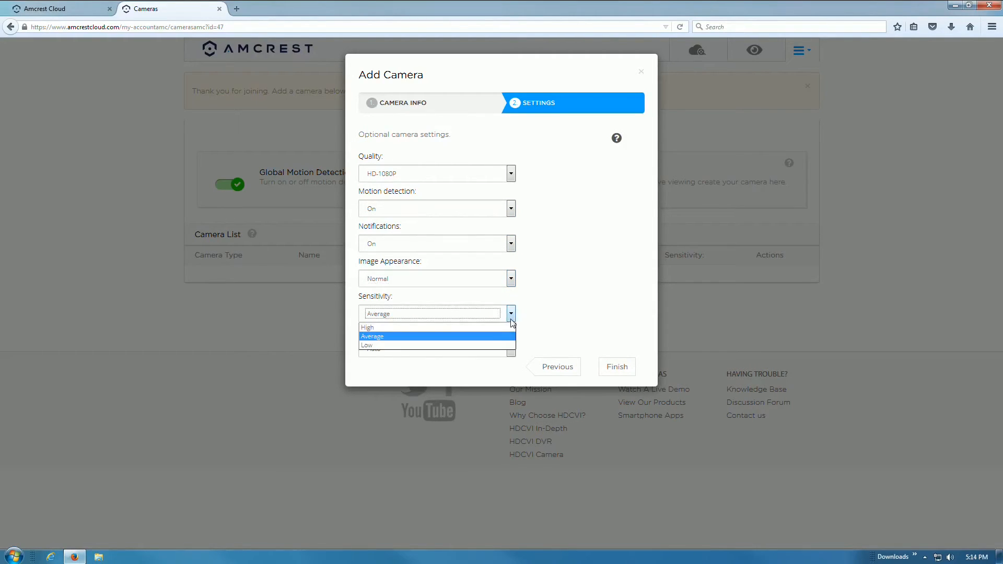
mouse_move(500, 345)
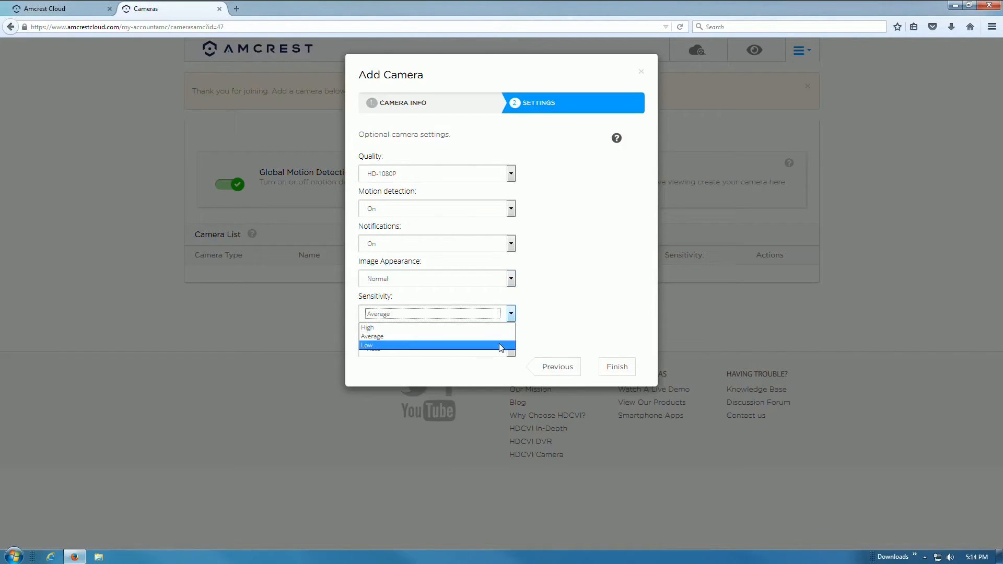
click(436, 345)
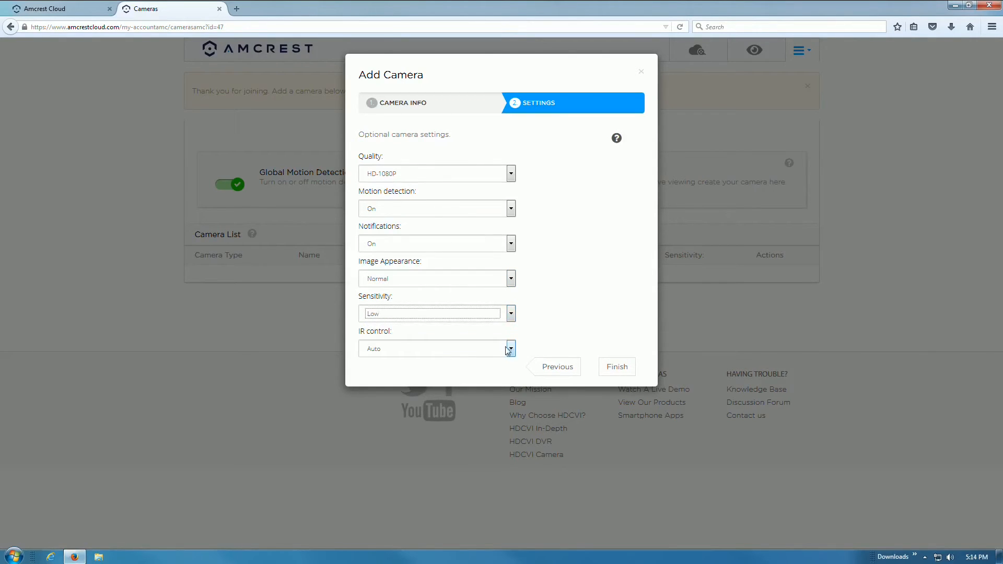
click(510, 349)
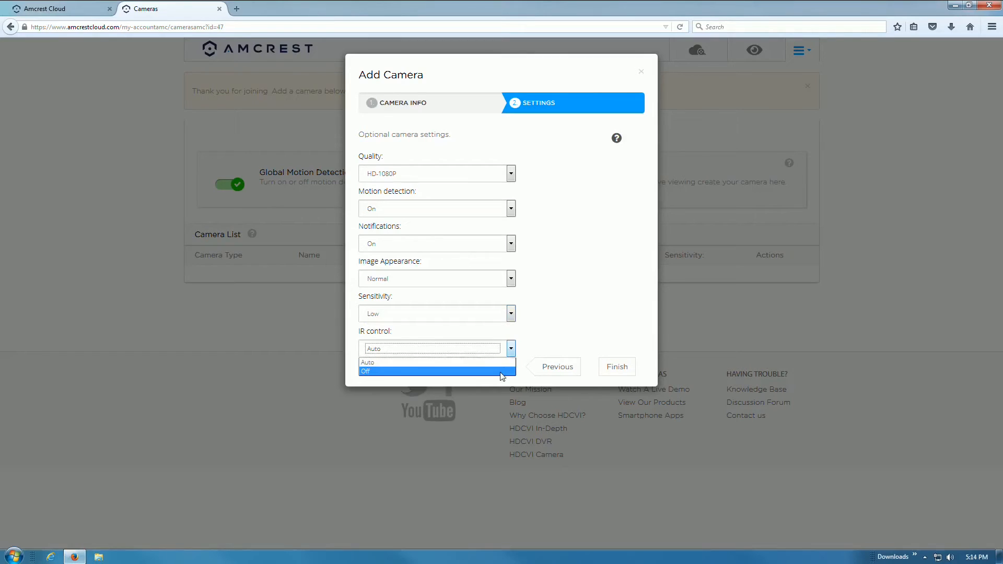
click(370, 362)
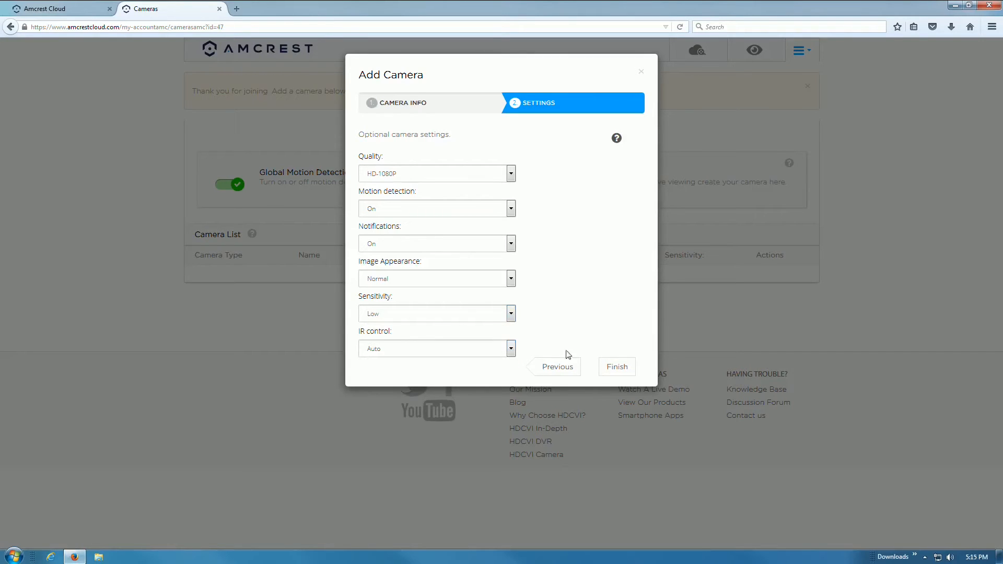
click(617, 367)
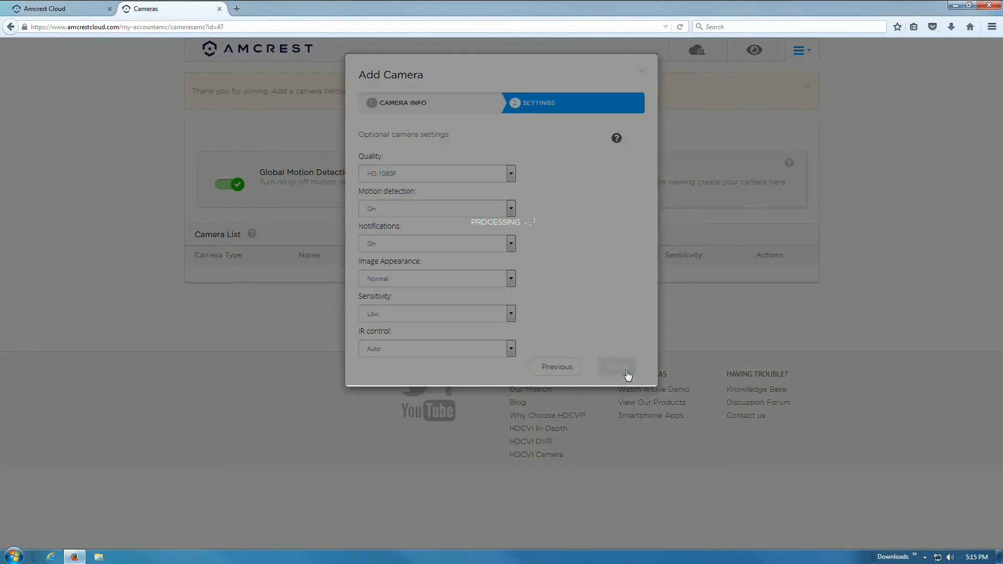
With Office now in the Camera List, go to the Live View page.
click(616, 367)
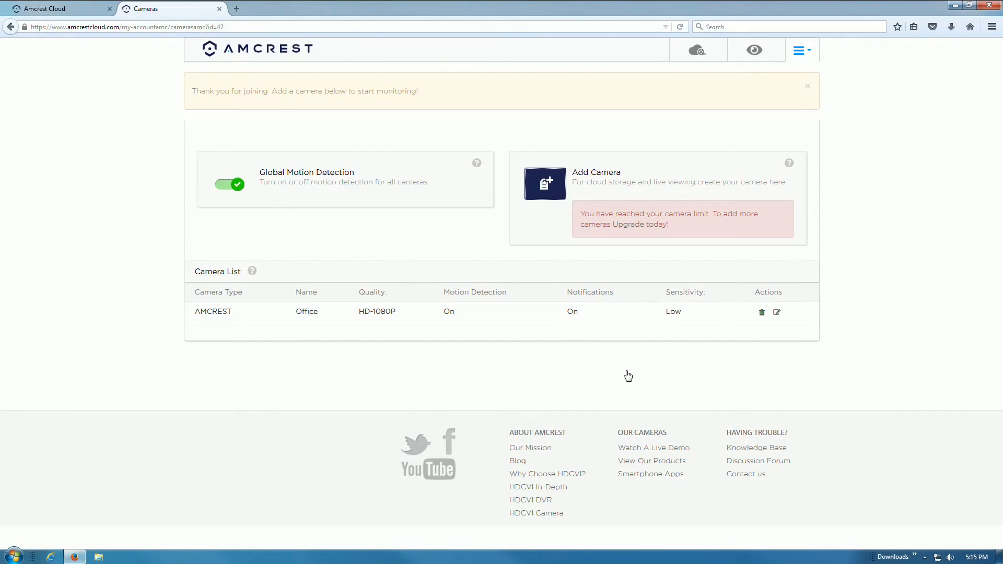
mouse_move(708, 124)
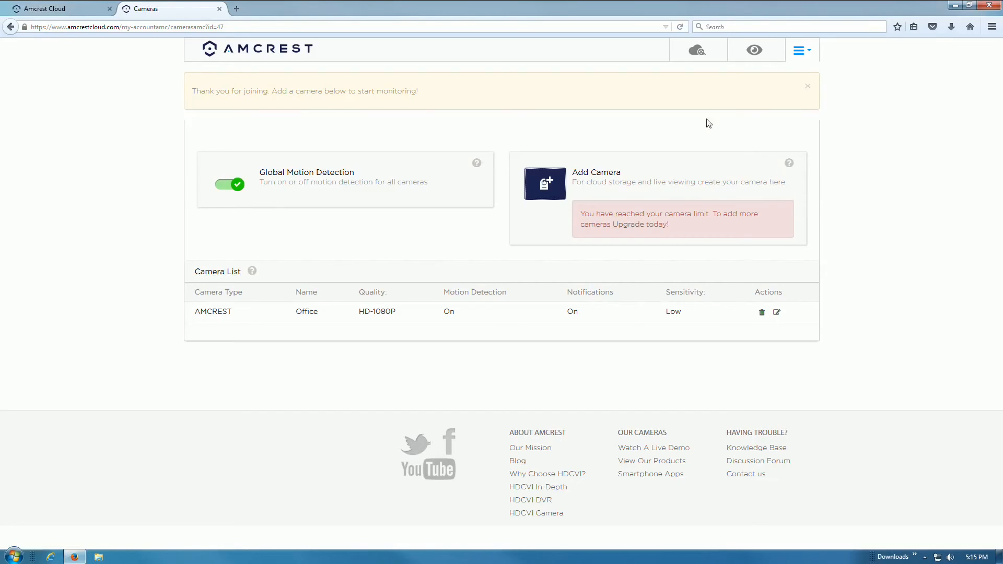
click(754, 50)
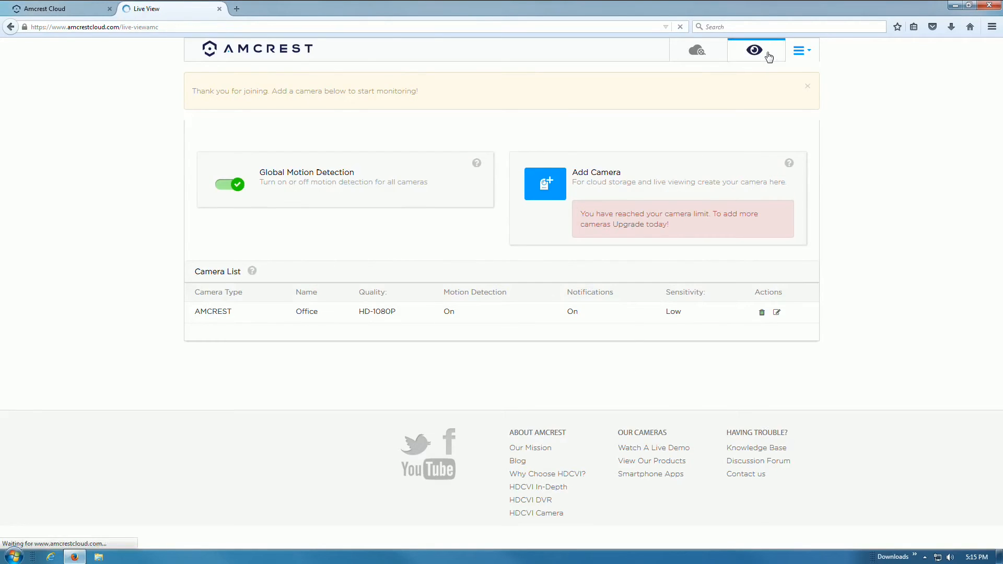
Follow the Get Adobe Flash Player badge from the Live View page's Flash requirement notice.
click(754, 51)
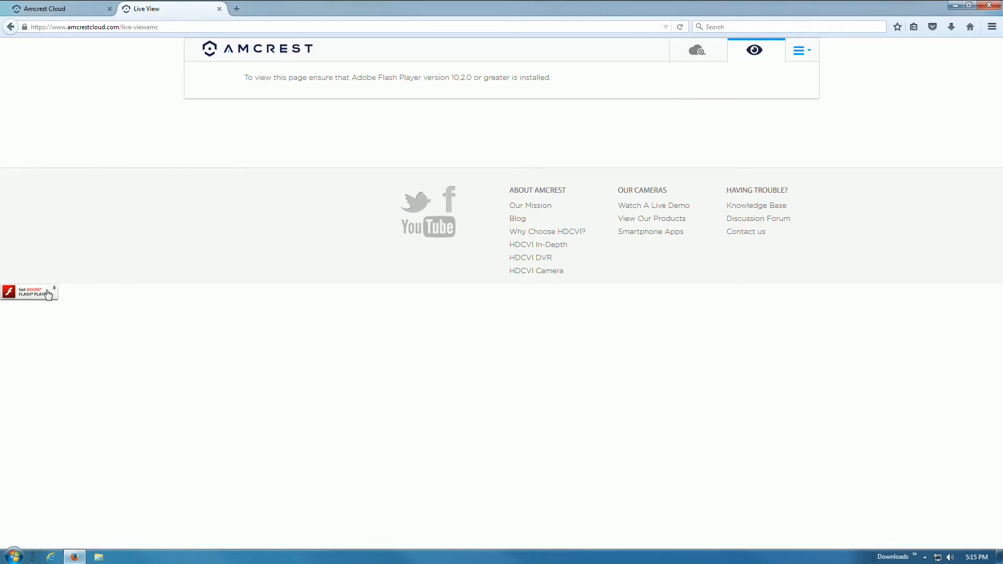
click(29, 291)
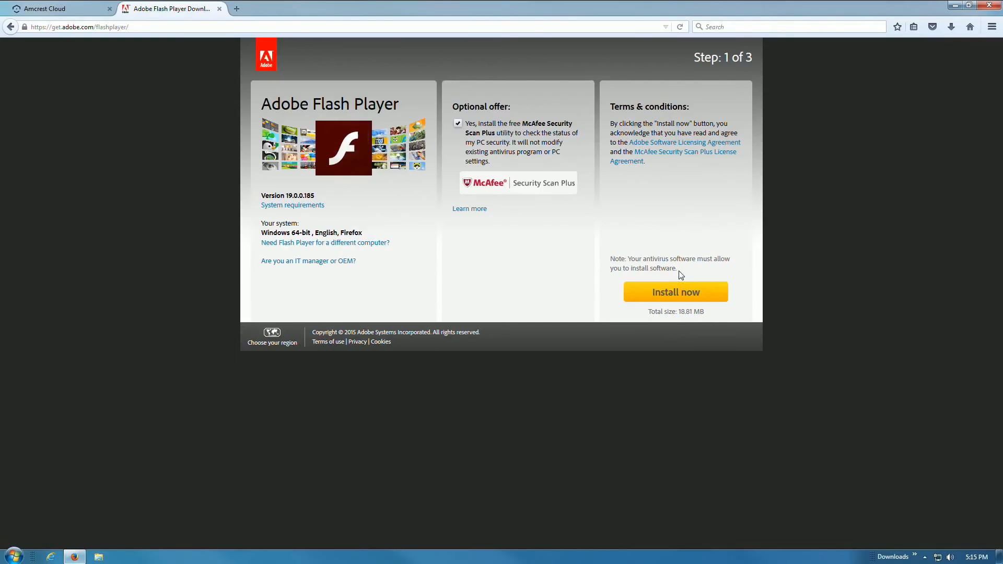
Uncheck the McAfee Security Scan Plus offer and start the Flash Player download with Install now.
click(457, 123)
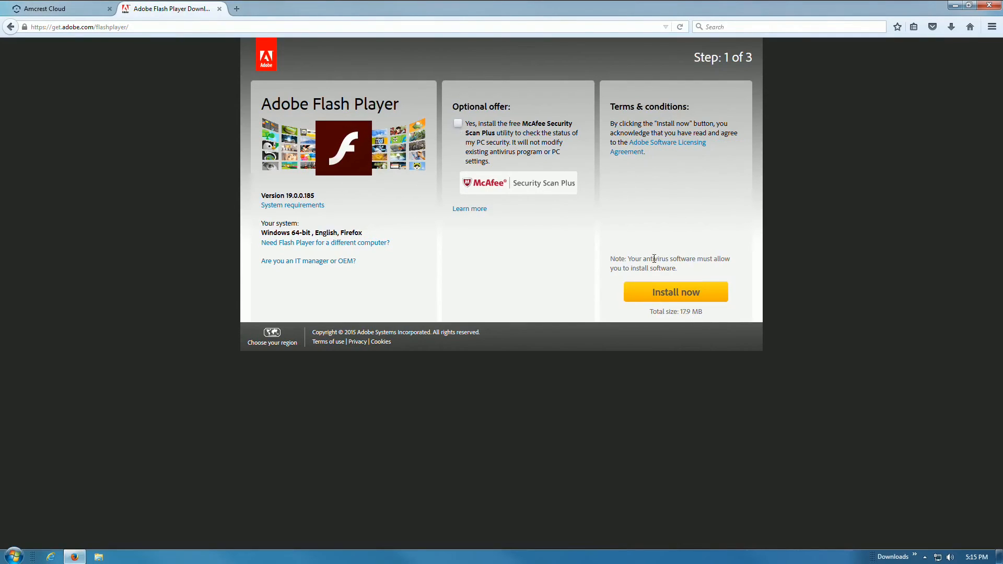
click(675, 293)
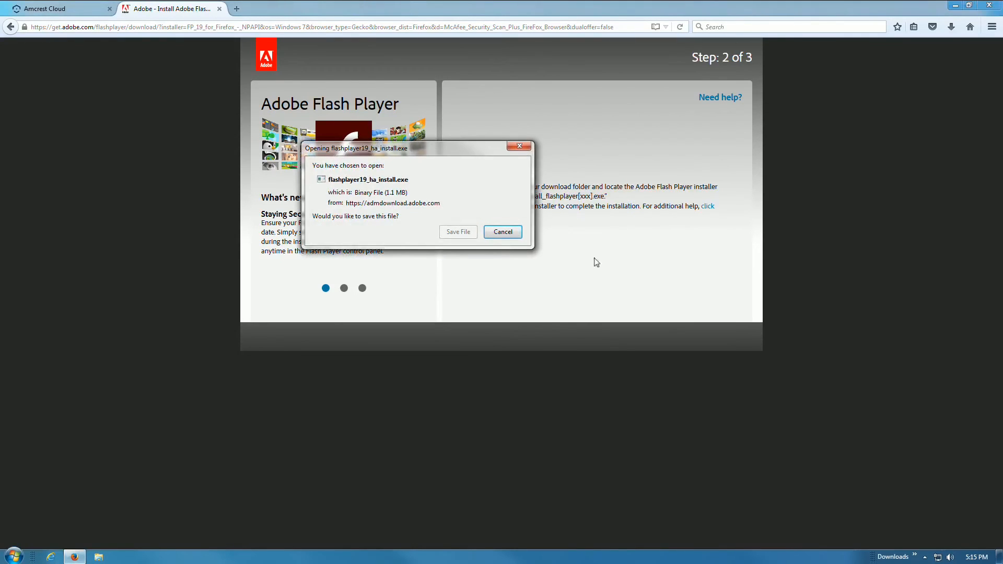
Save and run the installer with 'Notify me to install updates' selected, then finish setup.
click(457, 232)
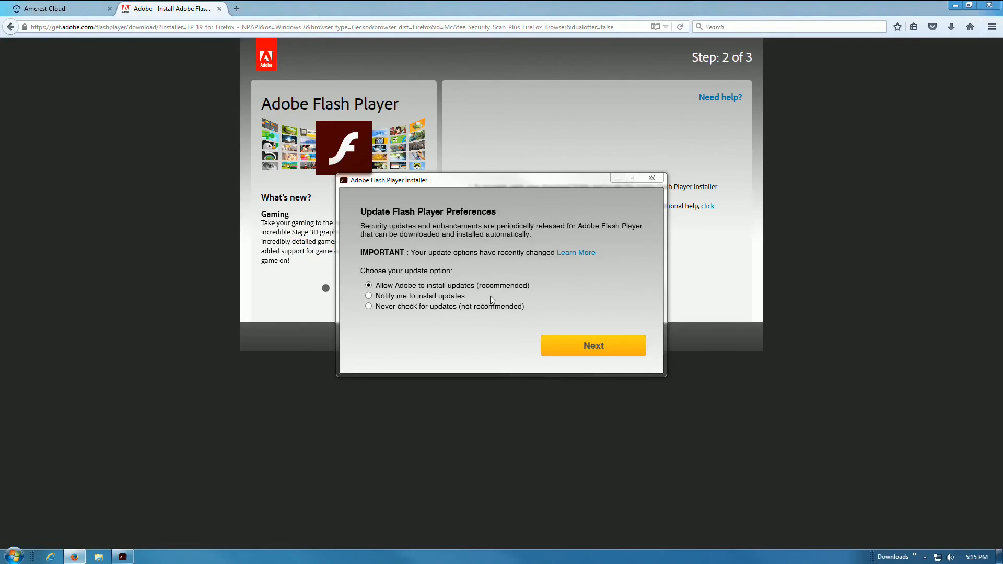
click(368, 295)
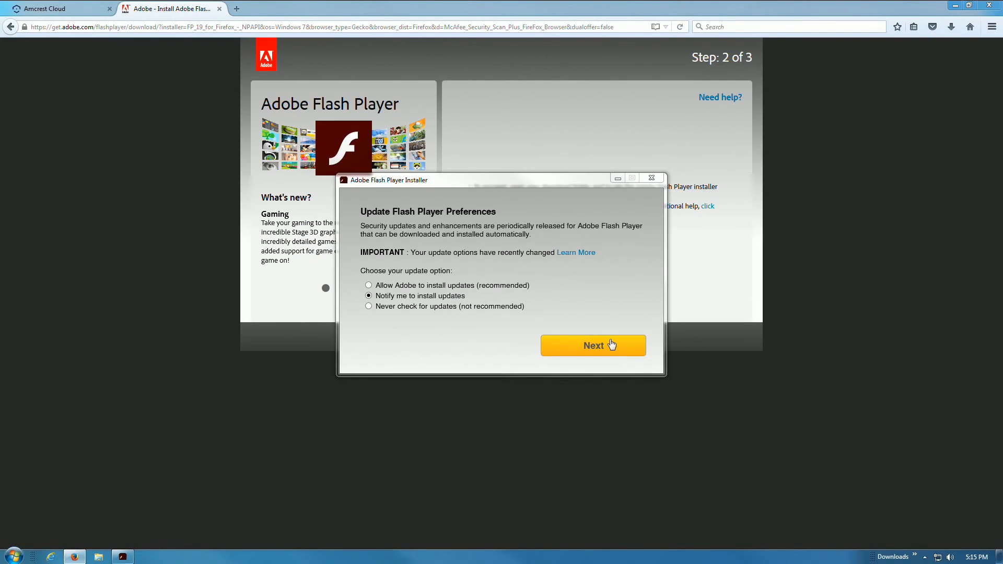
click(594, 345)
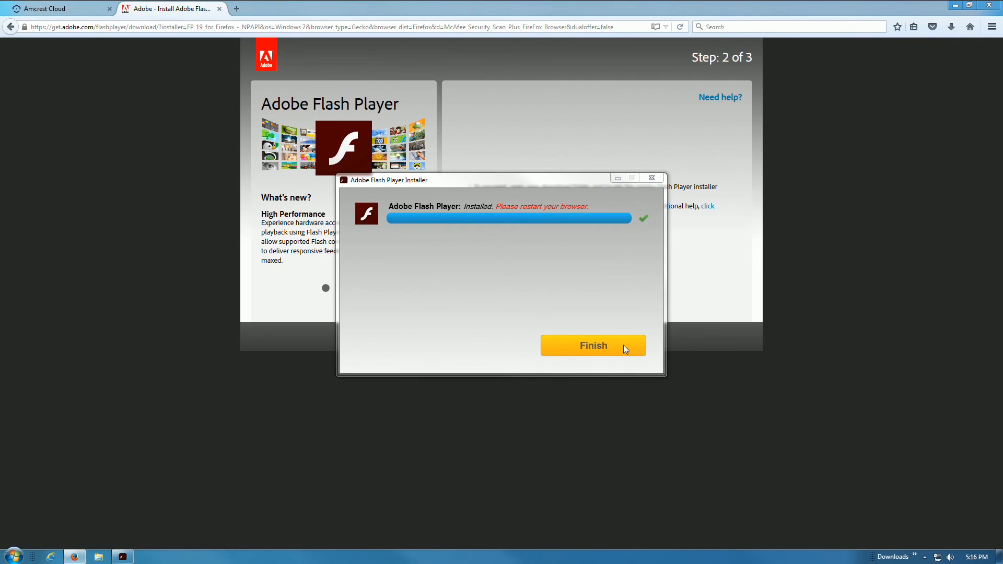
click(594, 344)
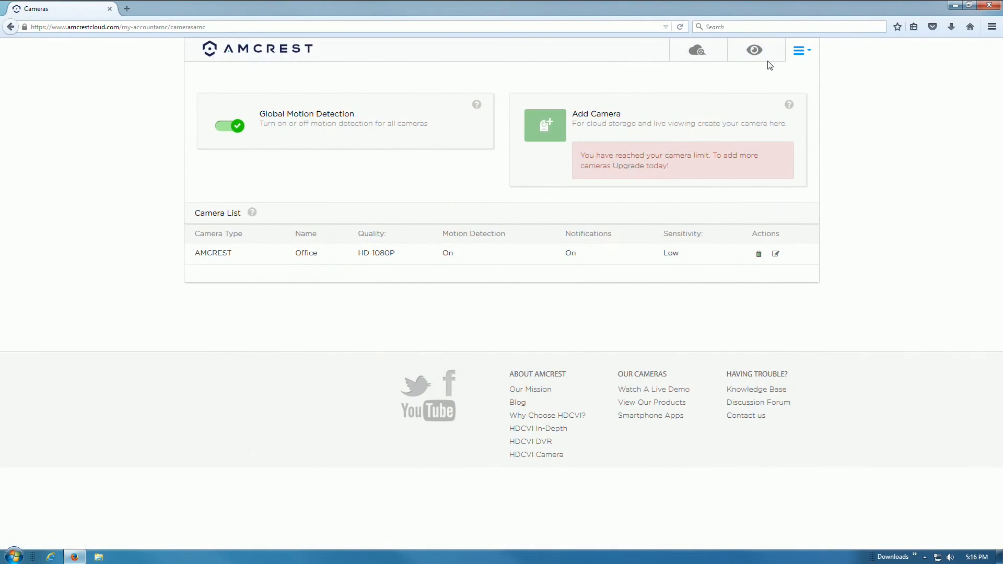
Close Firefox and relaunch it from the taskbar so the new Flash Player loads.
click(754, 49)
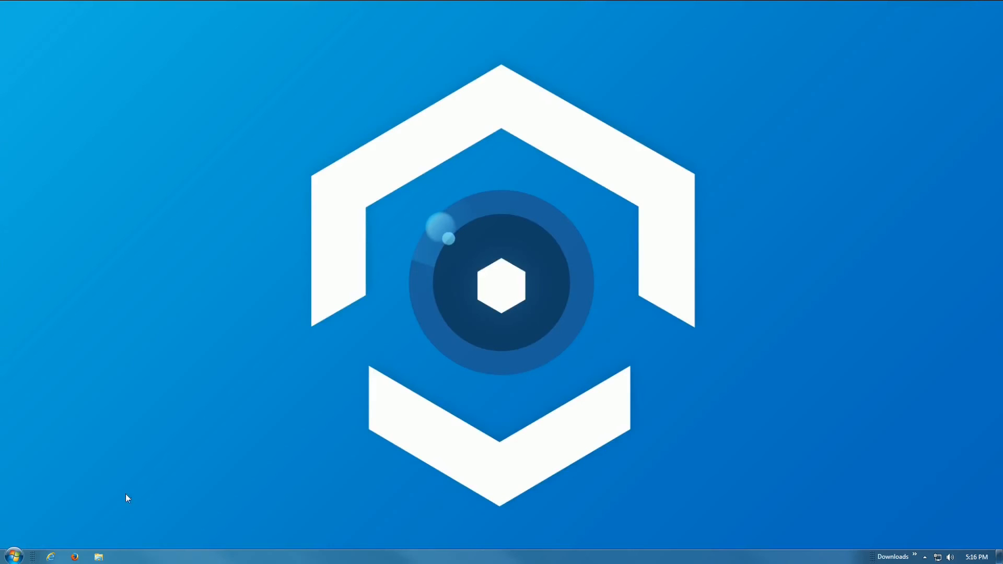
click(75, 555)
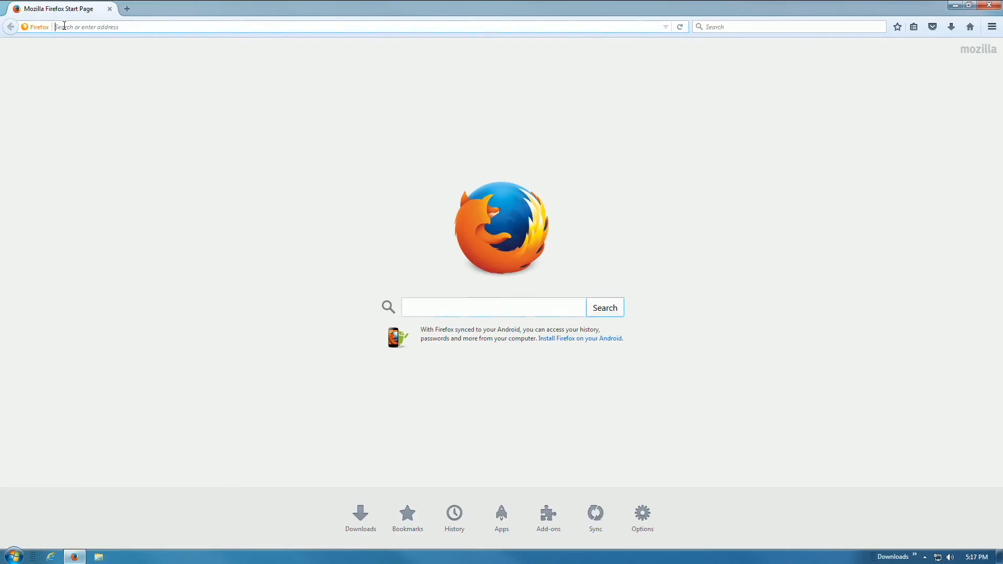
Go to amcrestcloud.com and log in to reach the camera list showing Office.
text(amcrestcloud.com/secure-login)
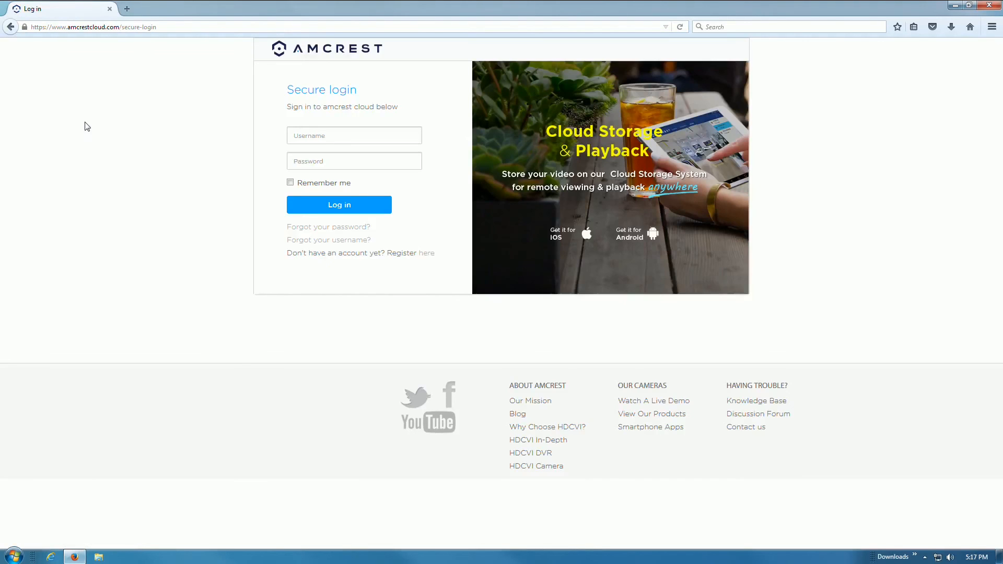
text(amcresttest)
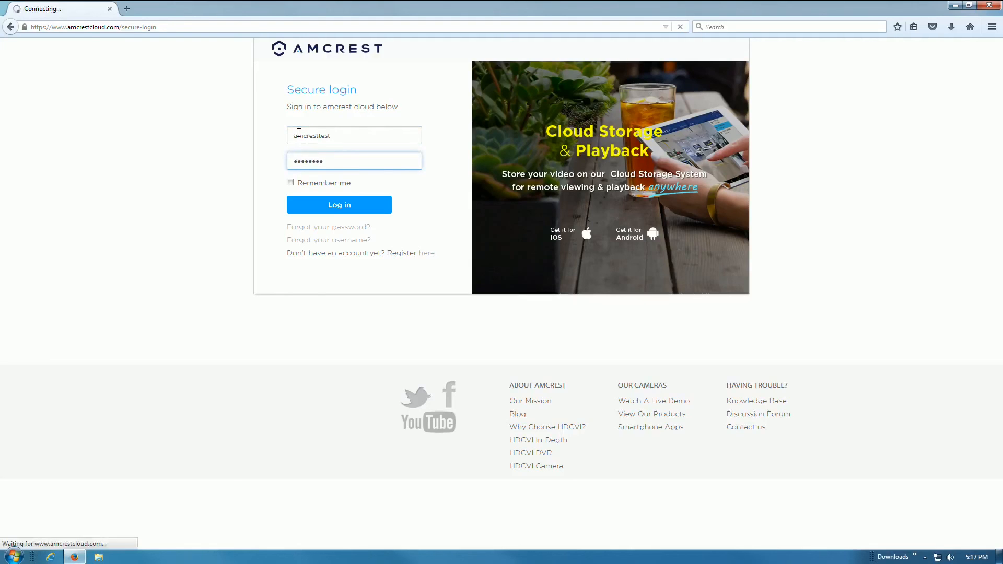
click(338, 205)
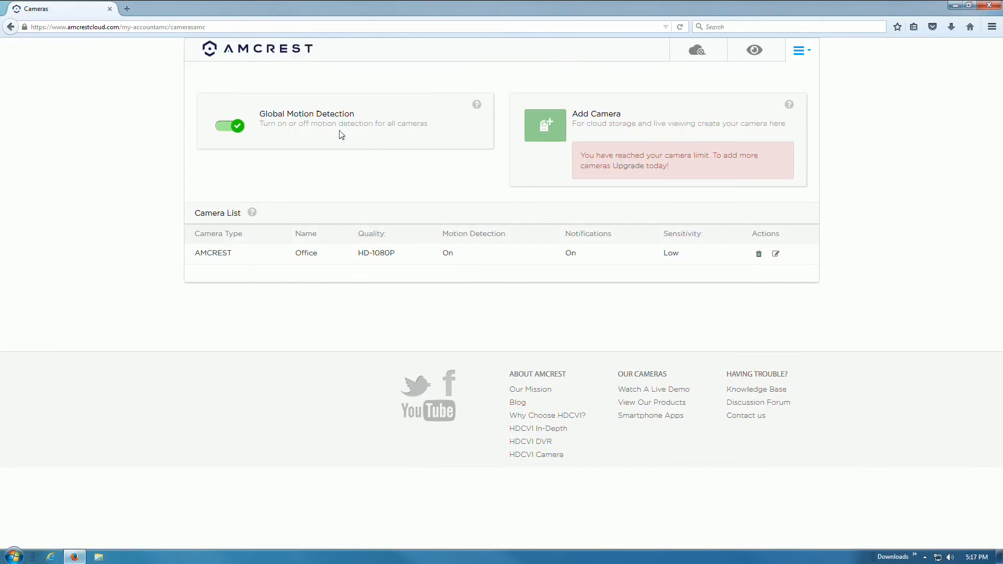
Open Live View and switch the Office camera toggle to On so its feed streams.
click(755, 50)
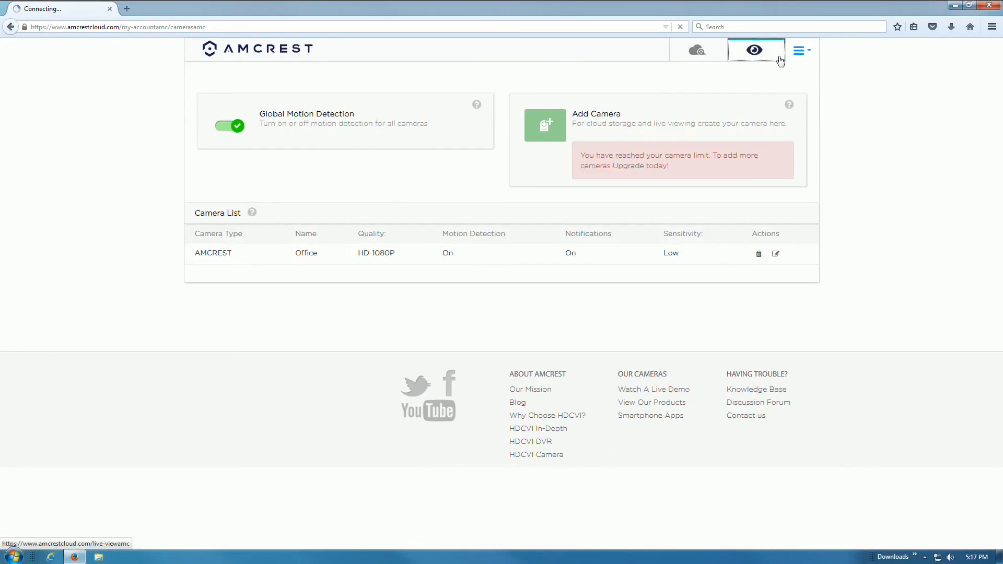
click(754, 49)
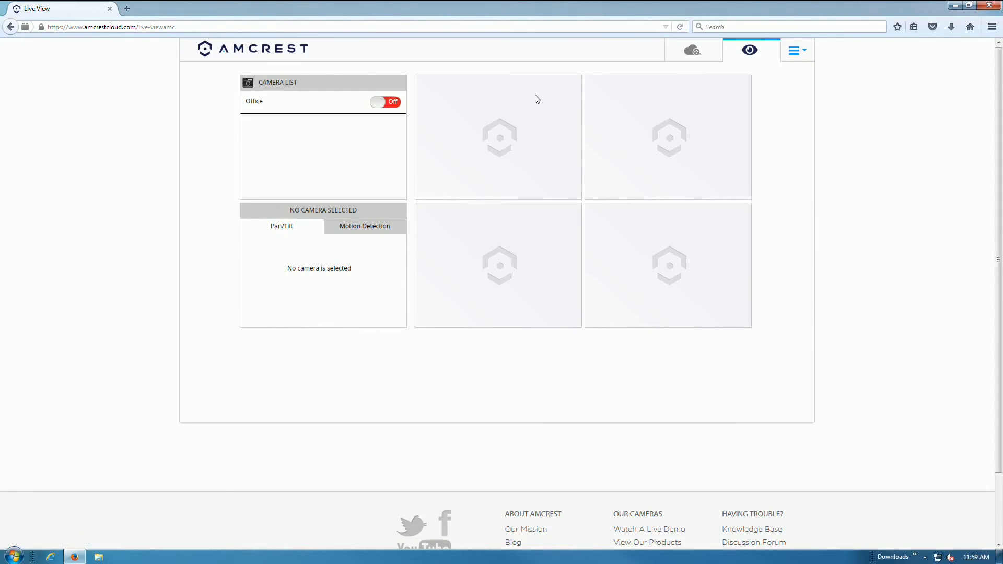
click(384, 102)
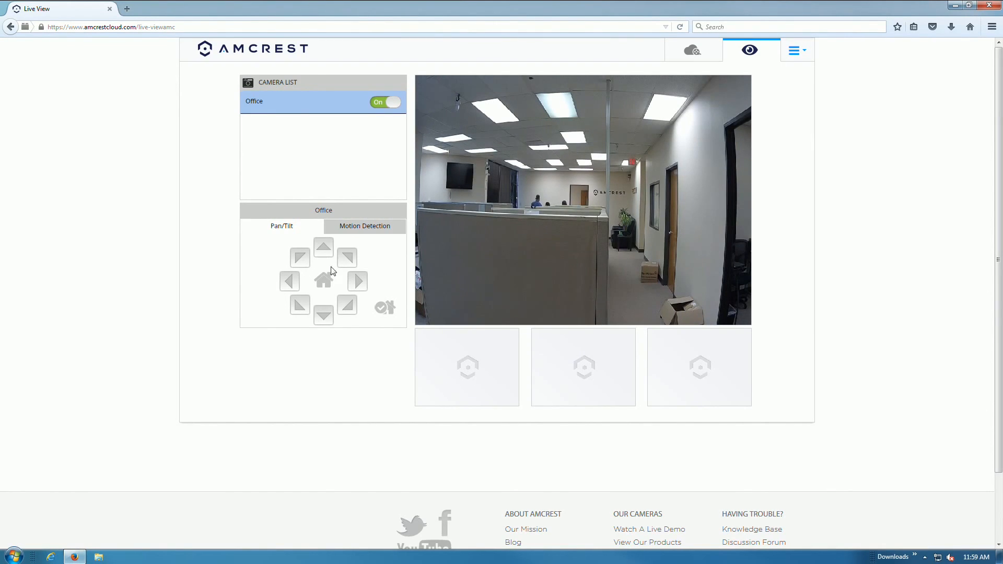
Reveal the Office feed's video toolbar and expand the feed to full screen.
click(289, 281)
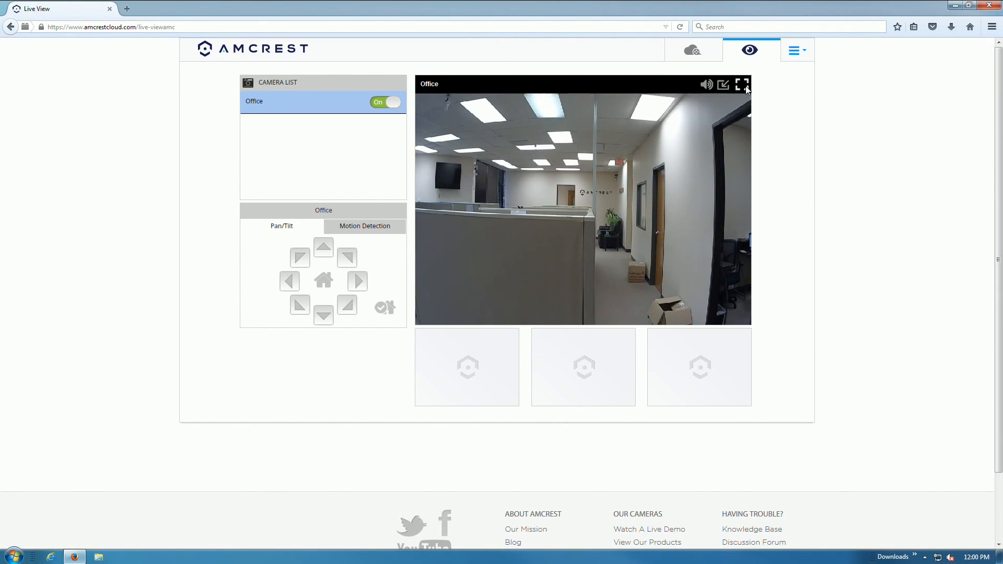
click(742, 83)
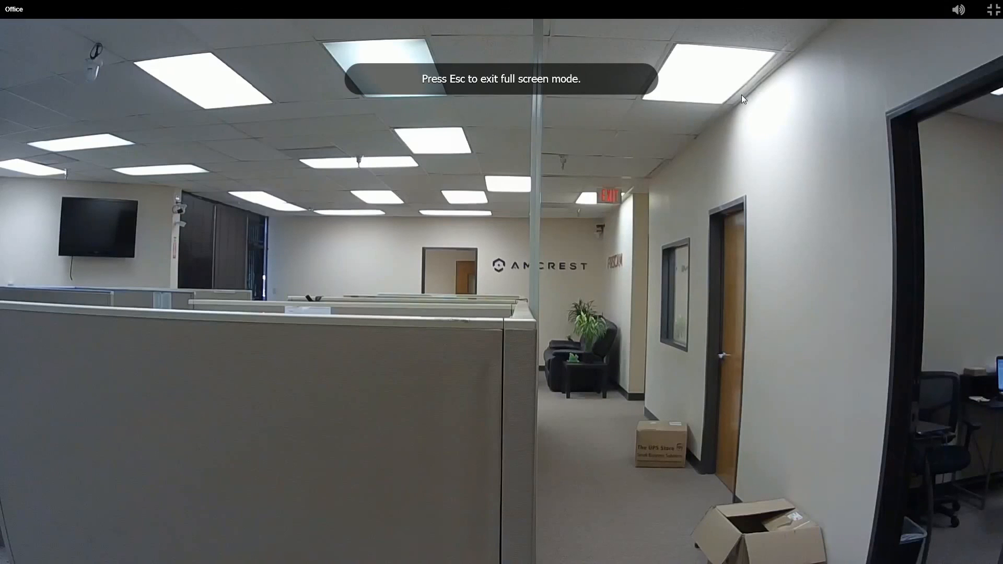
mouse_move(727, 151)
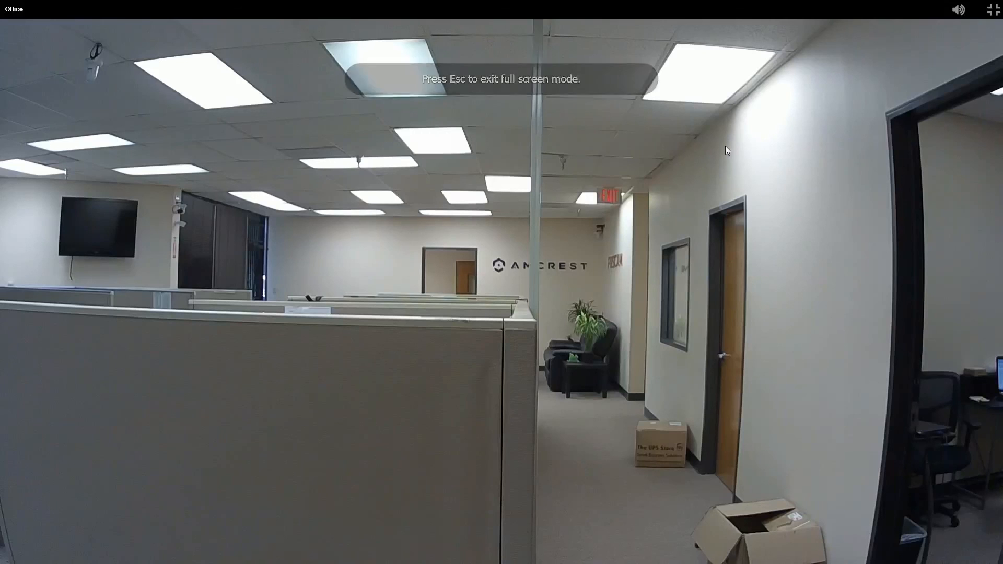